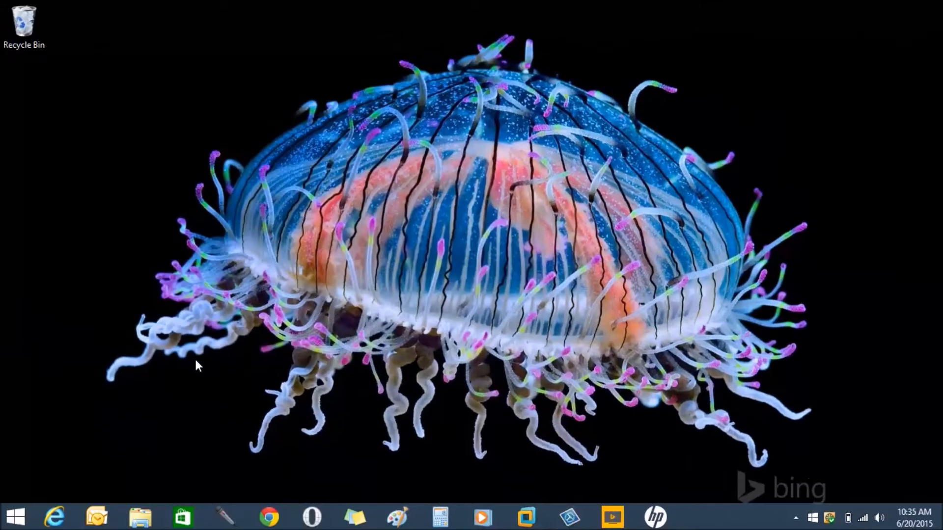
Show This PC in File Explorer and select the GT-S7500 Bluetooth device
click(139, 515)
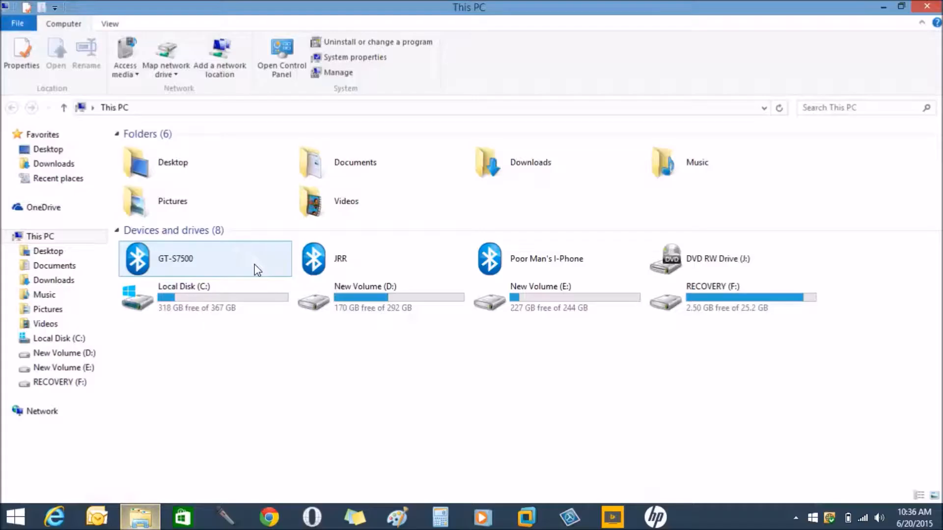
click(546, 258)
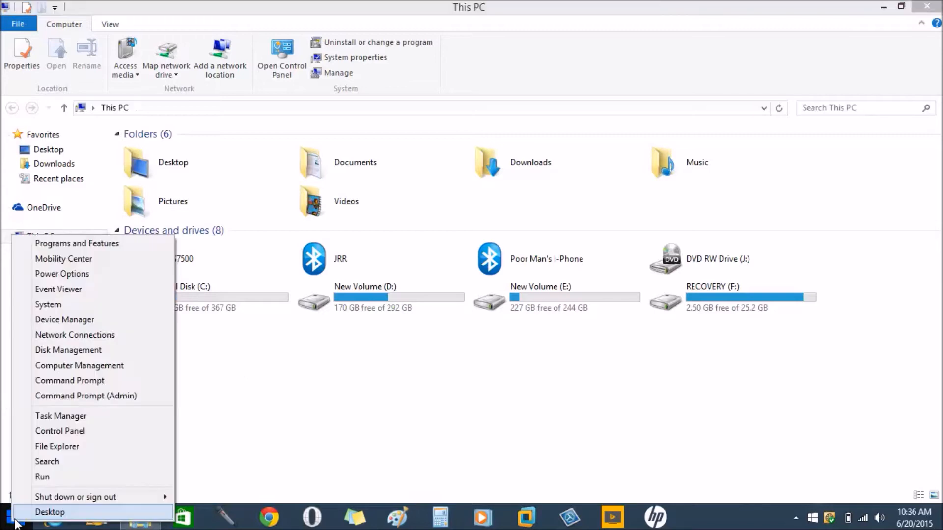
mouse_move(48, 305)
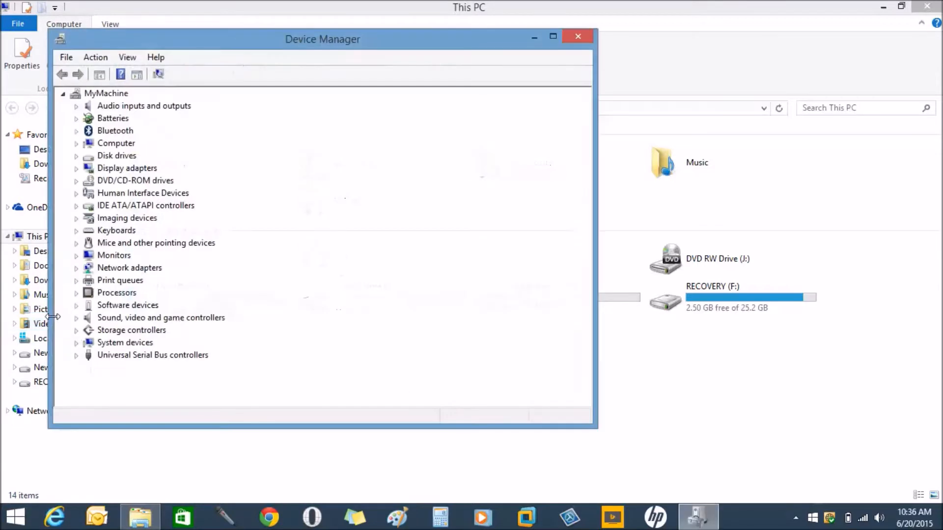
Maximize Device Manager and expand Bluetooth to reveal the Microsoft Bluetooth Enumerator
click(552, 36)
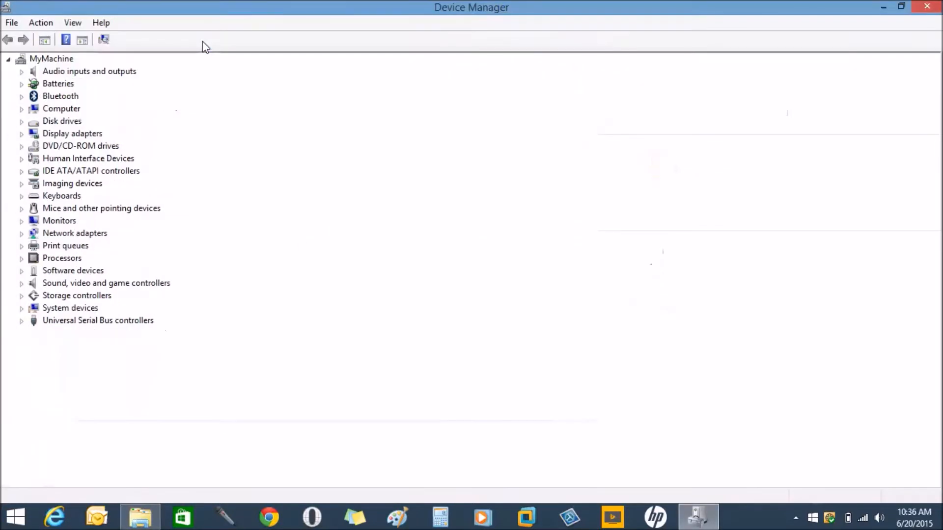
click(21, 95)
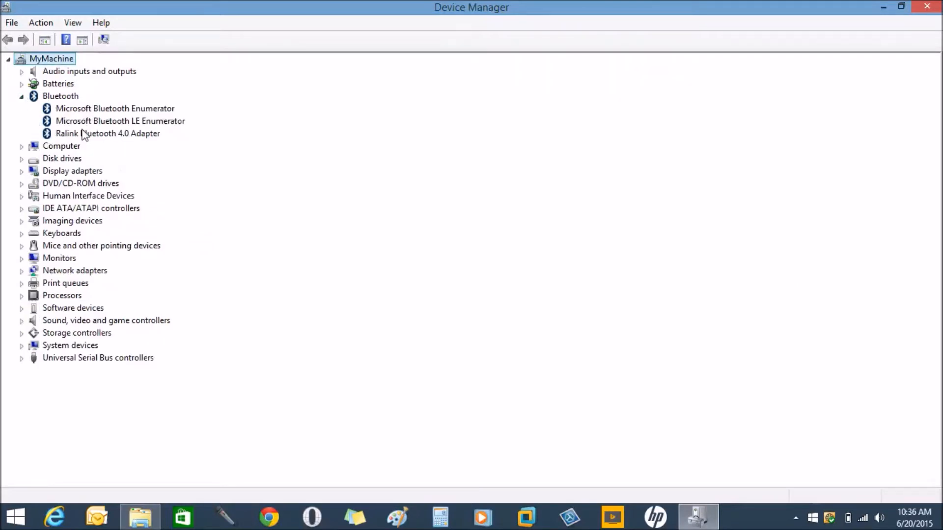
mouse_move(756, 7)
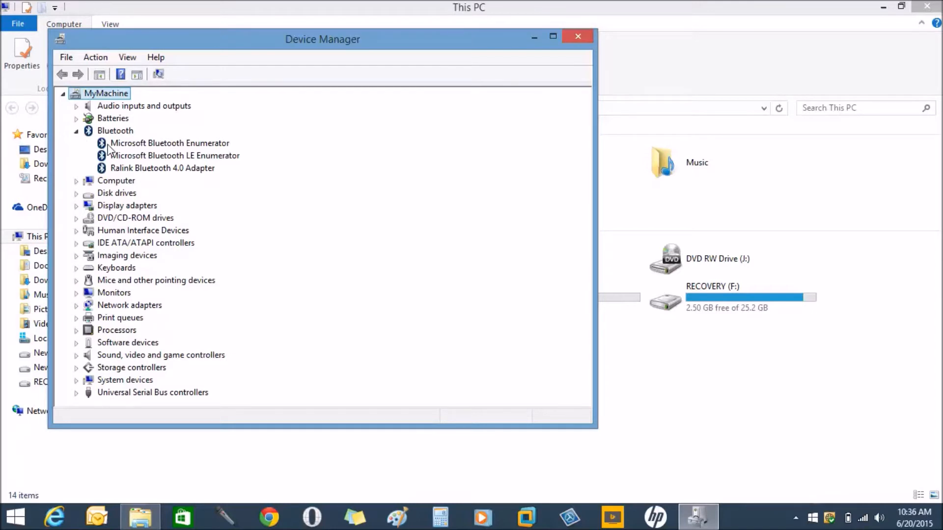
click(170, 144)
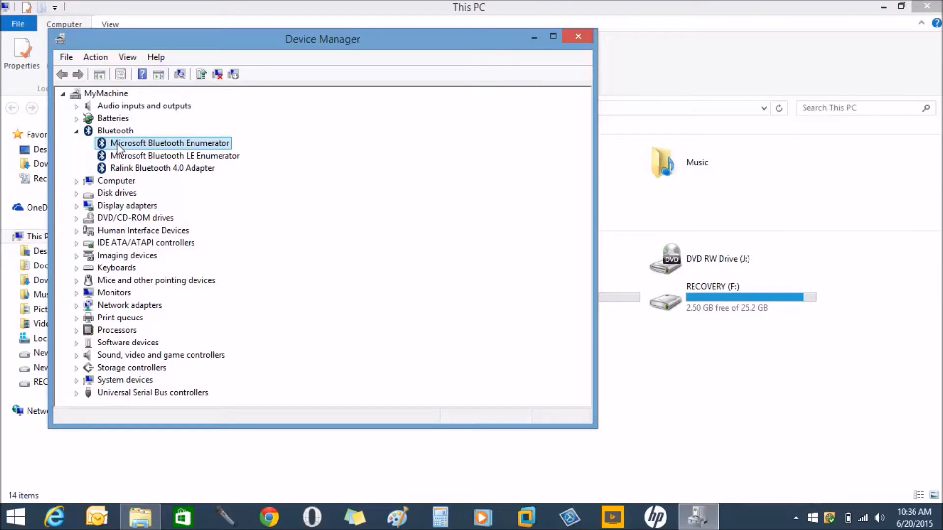
View the Microsoft Bluetooth Enumerator's context actions, dismiss them, and close Device Manager
right_click(170, 144)
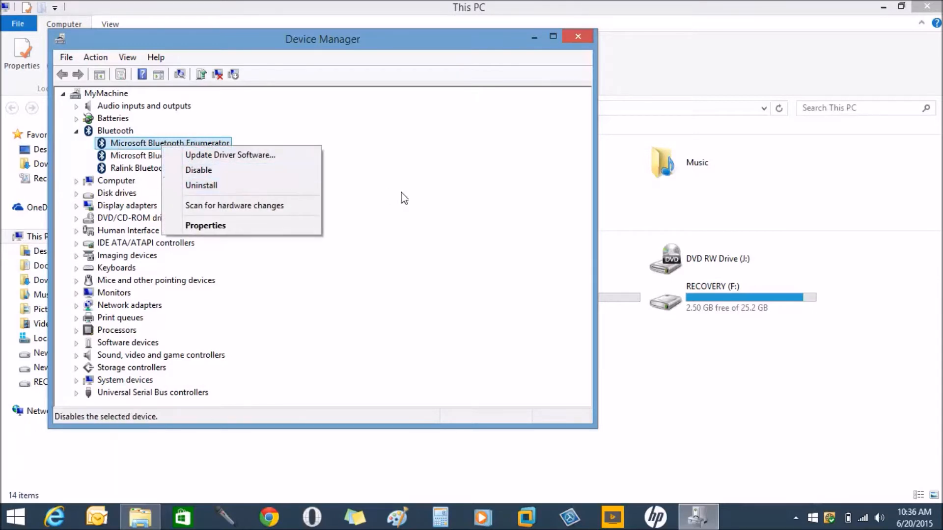
click(578, 36)
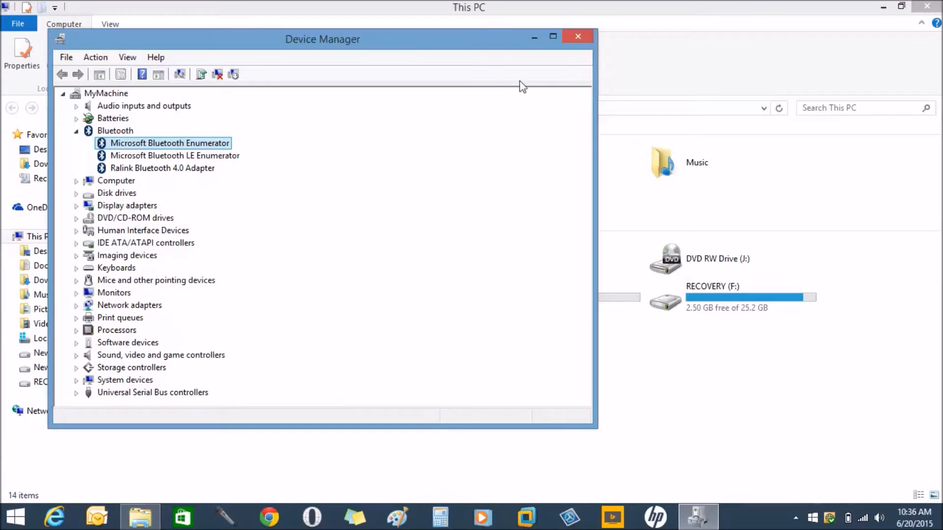
click(578, 36)
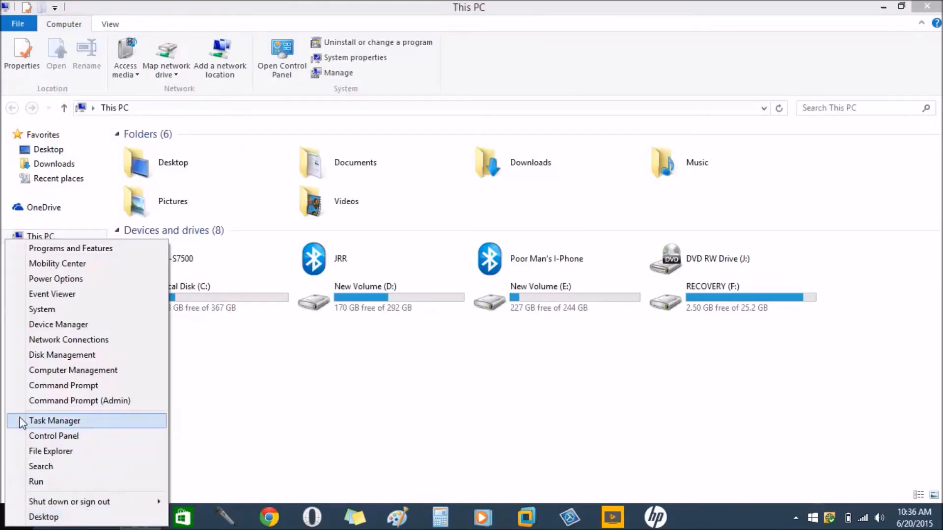
mouse_move(53, 435)
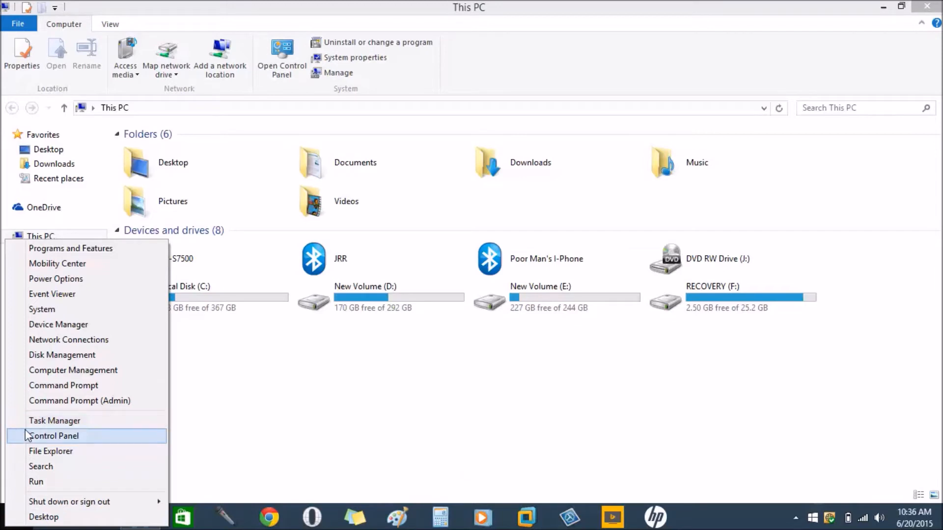
Launch Control Panel maximized and go to Programs and Features
click(55, 436)
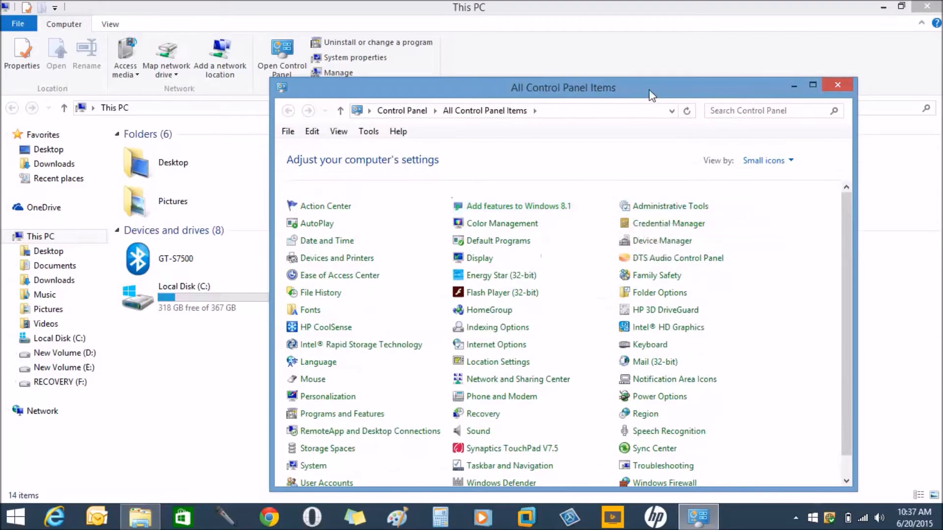
click(812, 85)
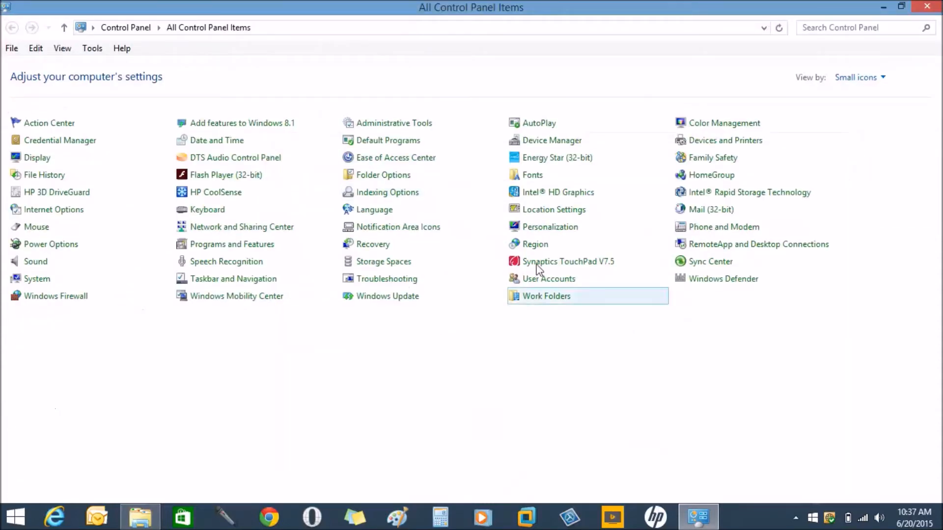
mouse_move(241, 227)
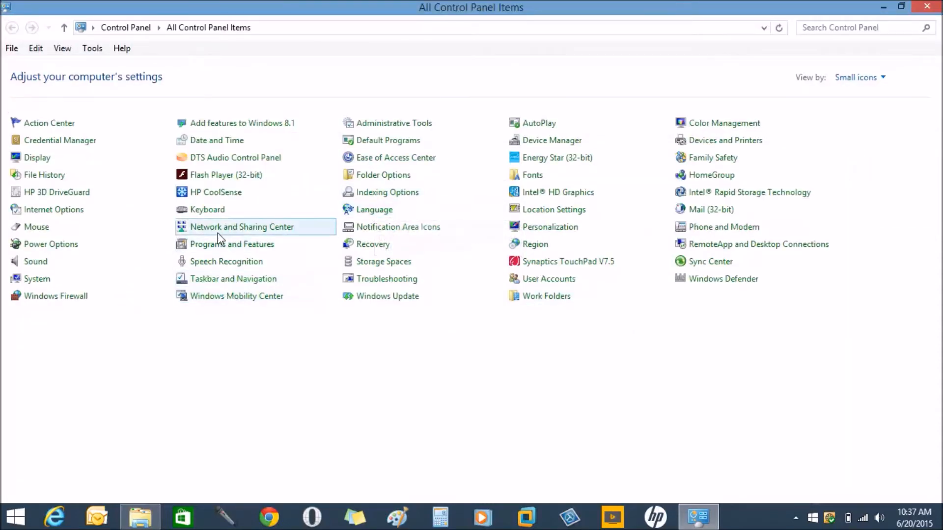
click(232, 244)
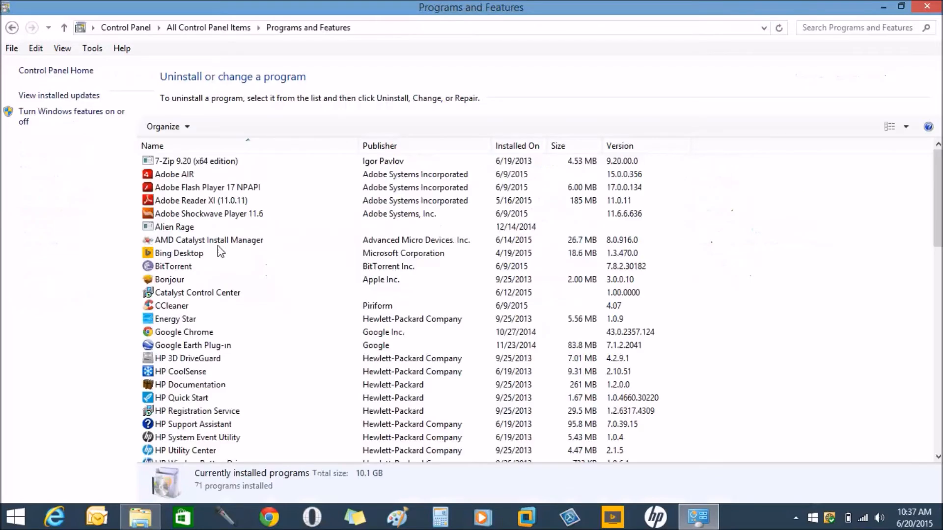
Locate Ralink Bluetooth Stack64 in the program list and begin its uninstall
scroll(down, 3)
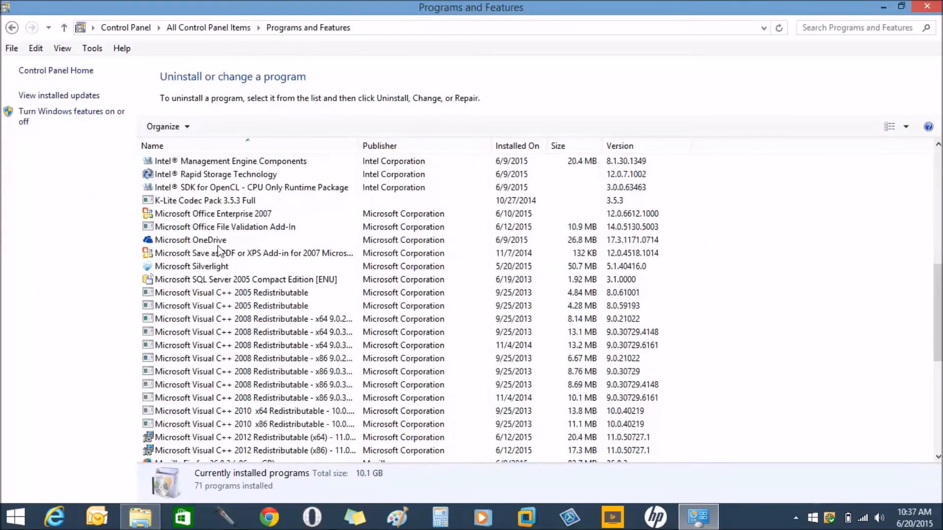
scroll(down, 3)
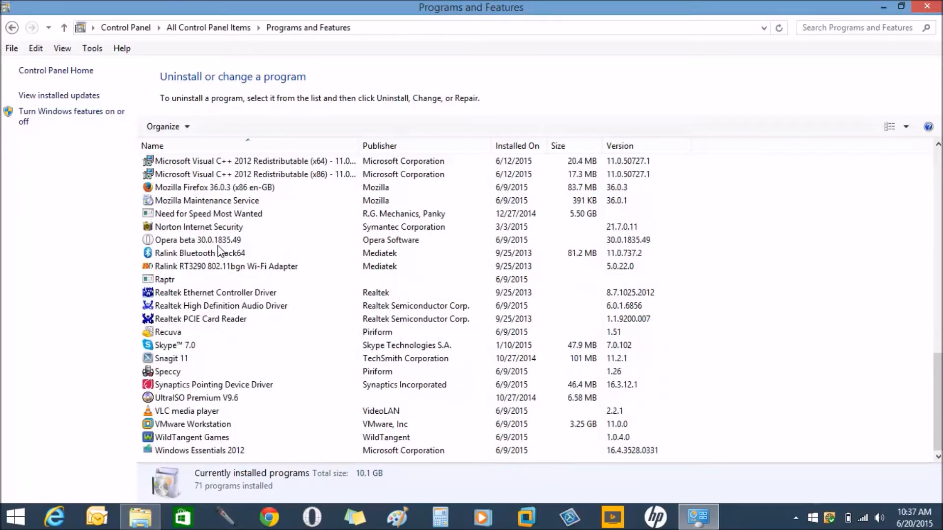
click(200, 252)
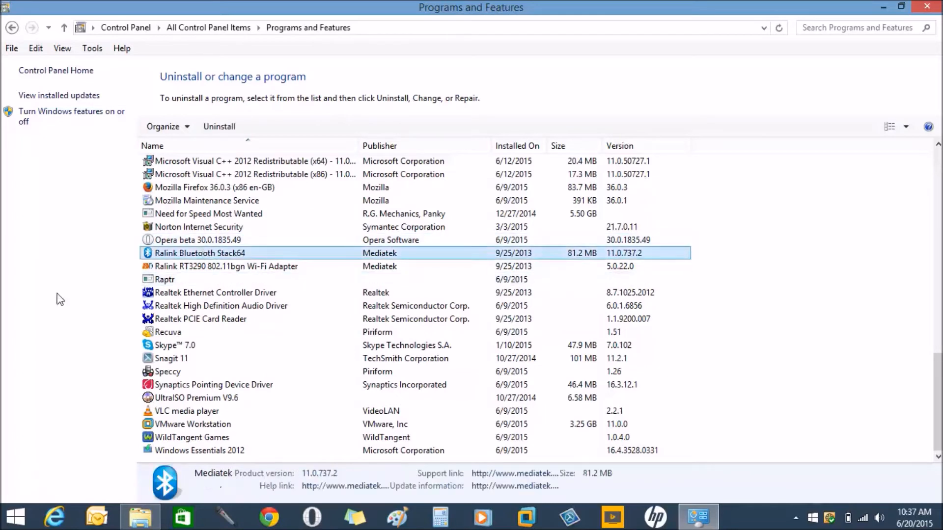
mouse_move(43, 308)
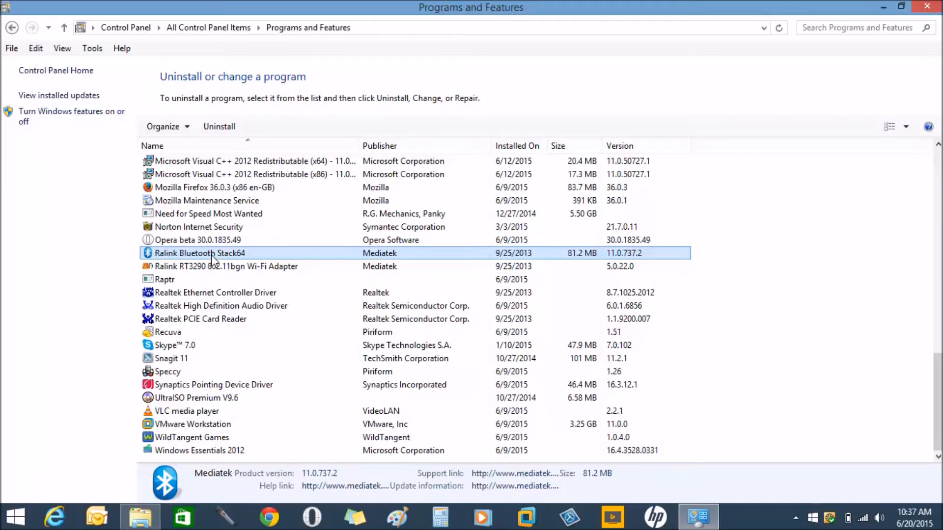
click(219, 127)
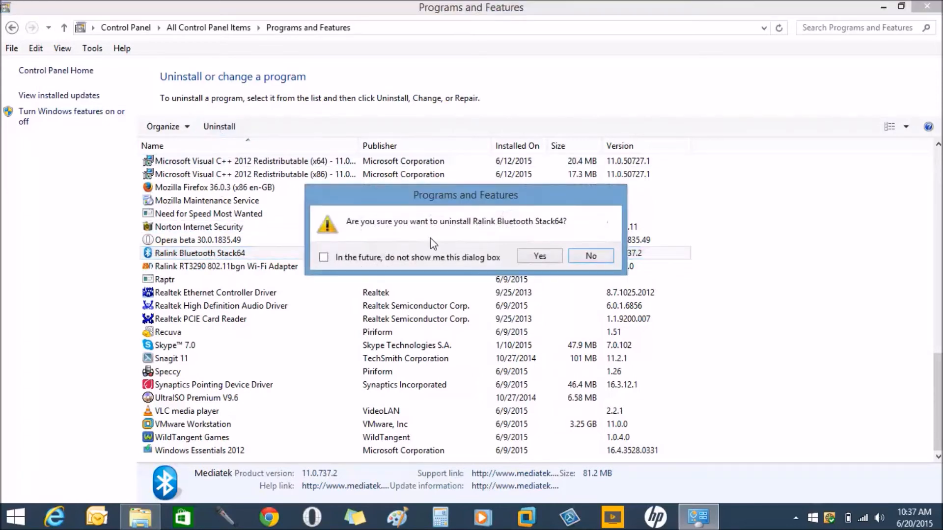
Confirm removing Ralink Bluetooth Stack64 and choose No to restart later
click(539, 256)
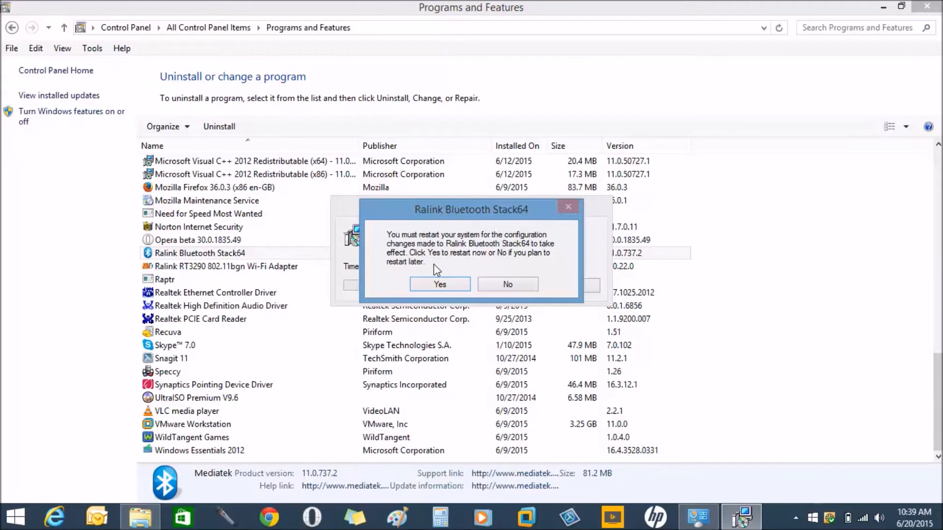
mouse_move(508, 284)
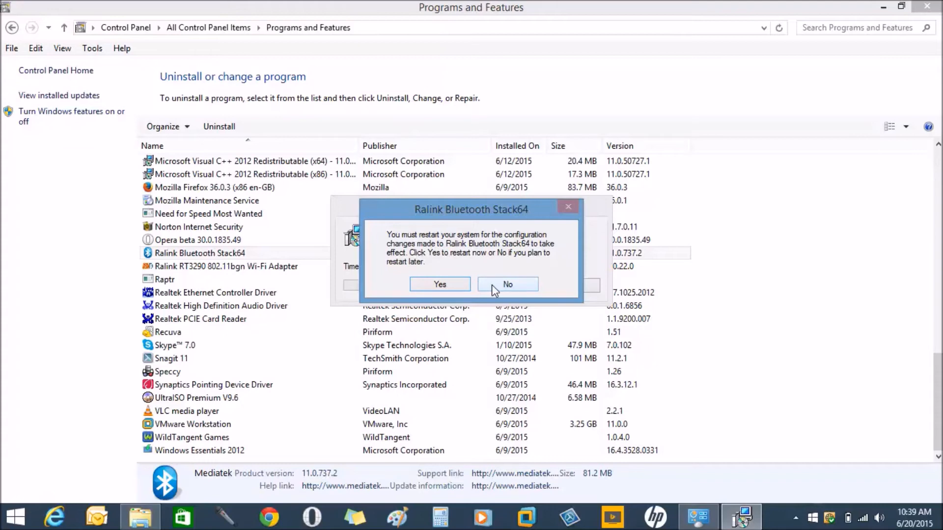
click(507, 283)
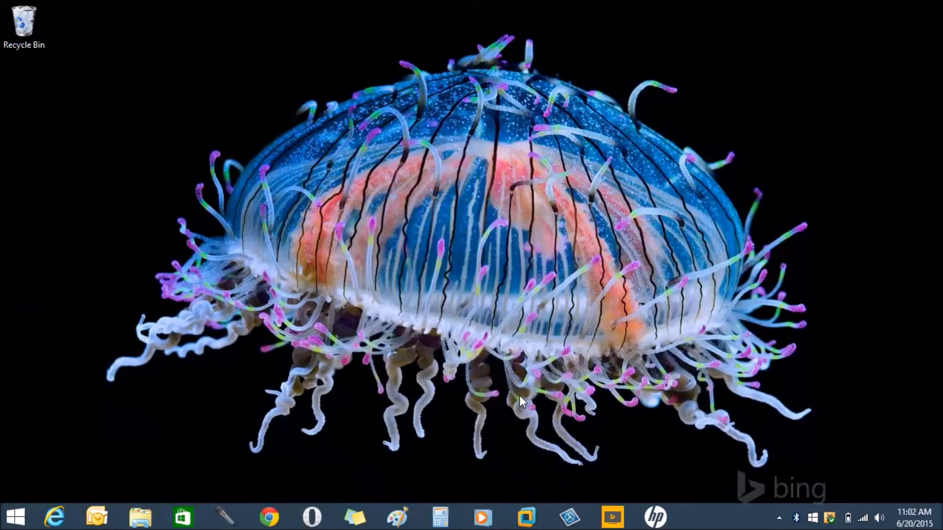
mouse_move(156, 515)
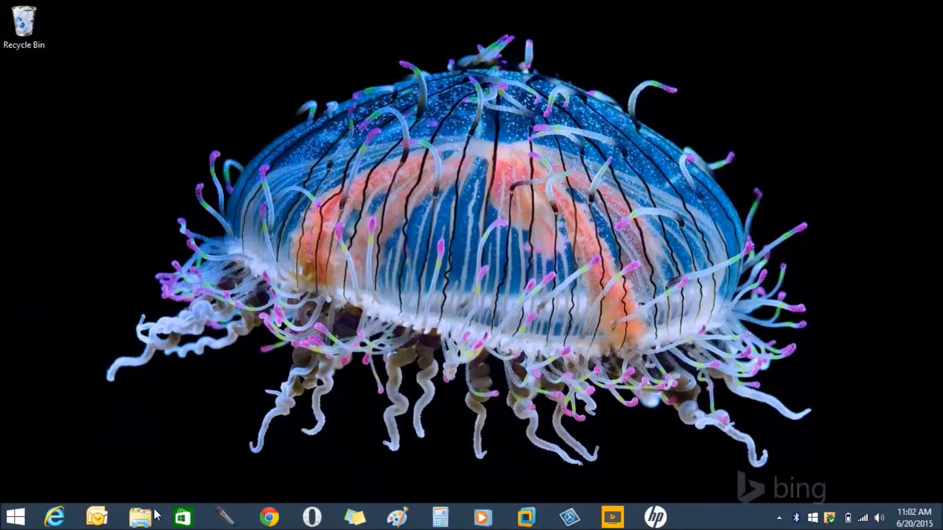
Return to This PC in File Explorer and bring up the Win+X system tools menu
click(140, 515)
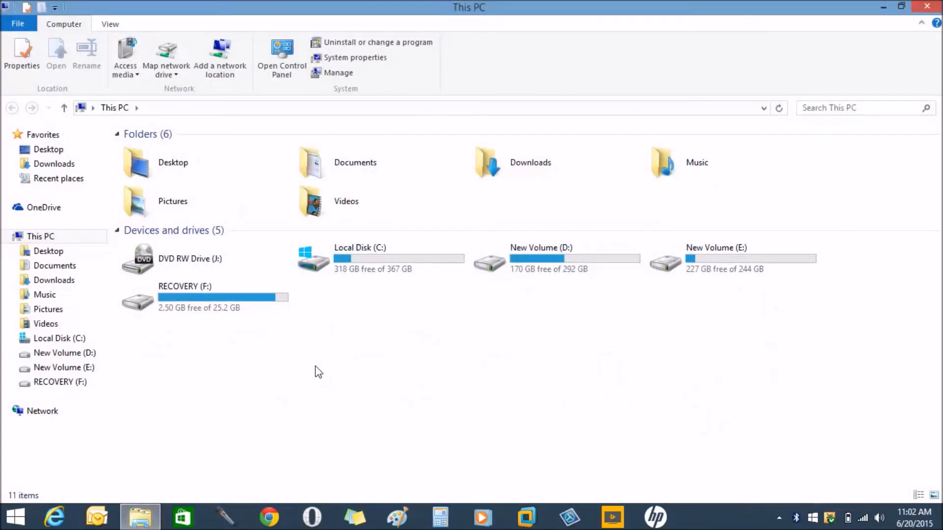
right_click(14, 516)
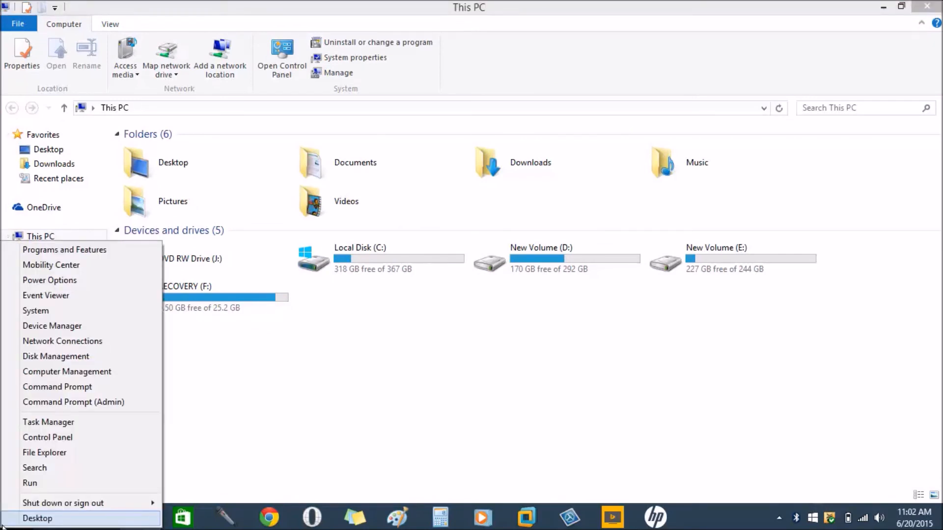
mouse_move(35, 311)
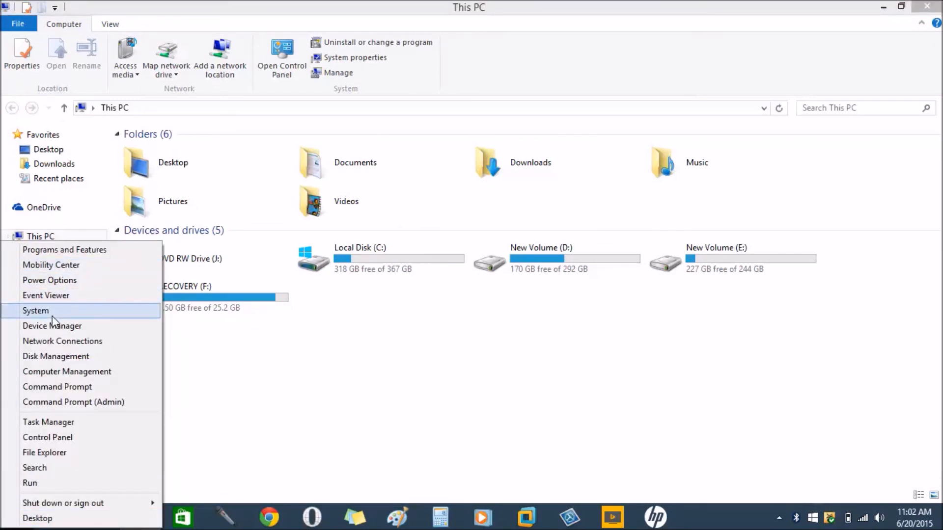
Check the Bluetooth category in Device Manager, then launch Bluetooth settings from the tray icon
click(52, 325)
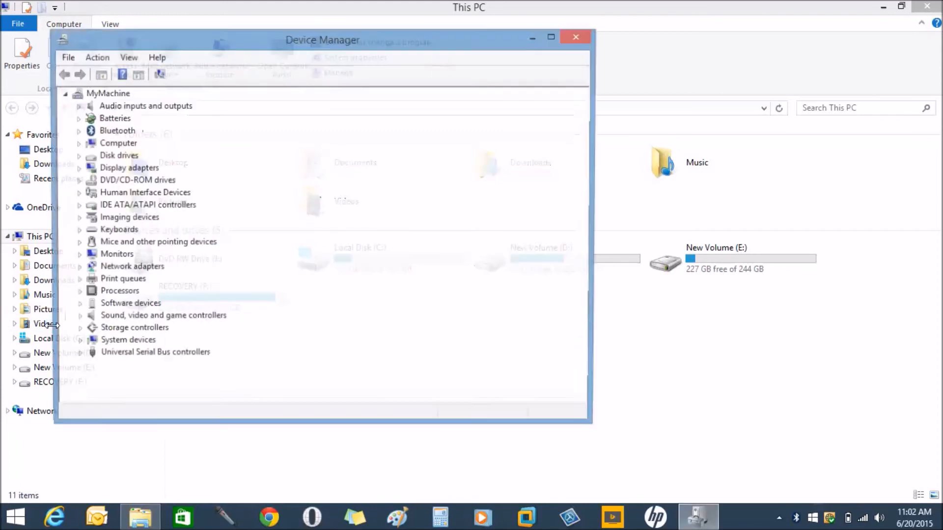
click(78, 131)
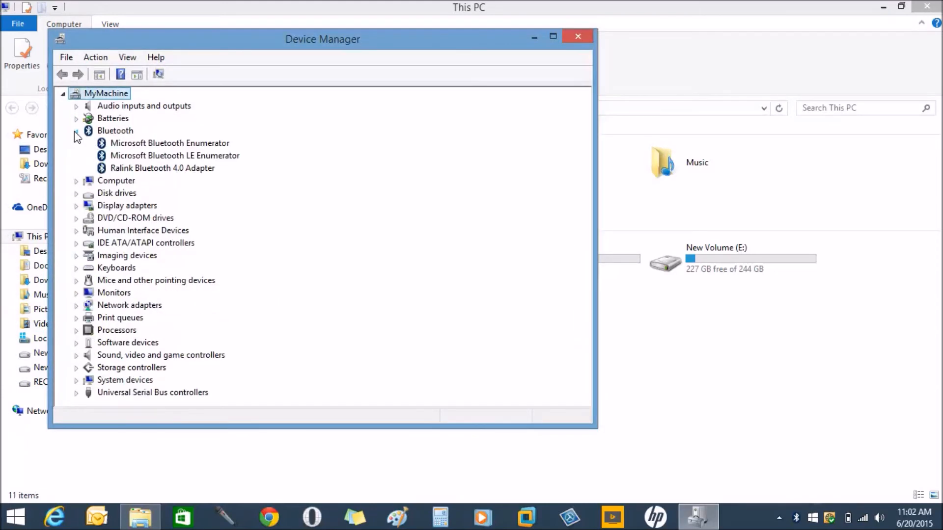
click(76, 130)
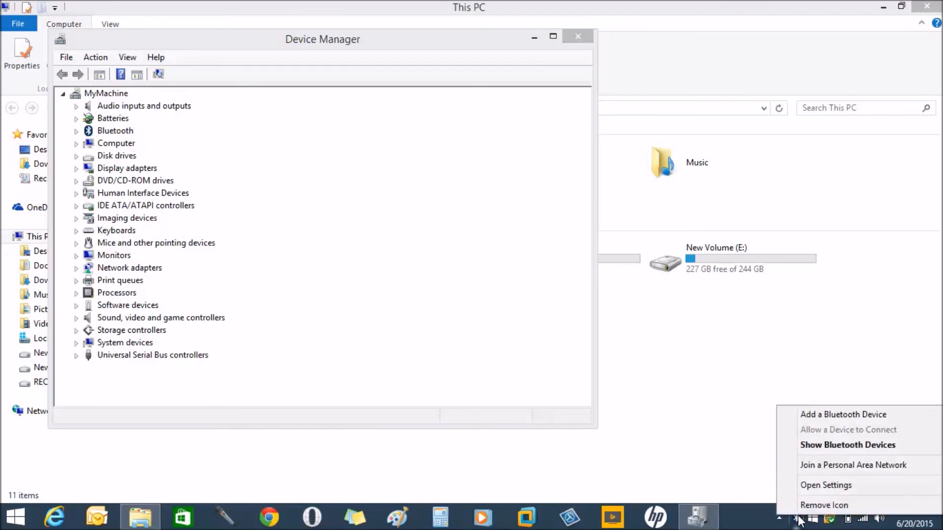
click(825, 485)
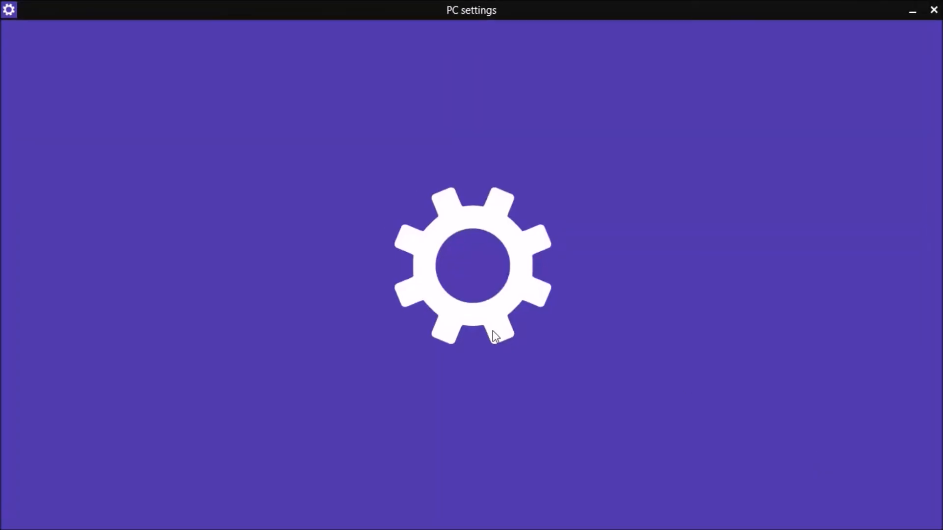